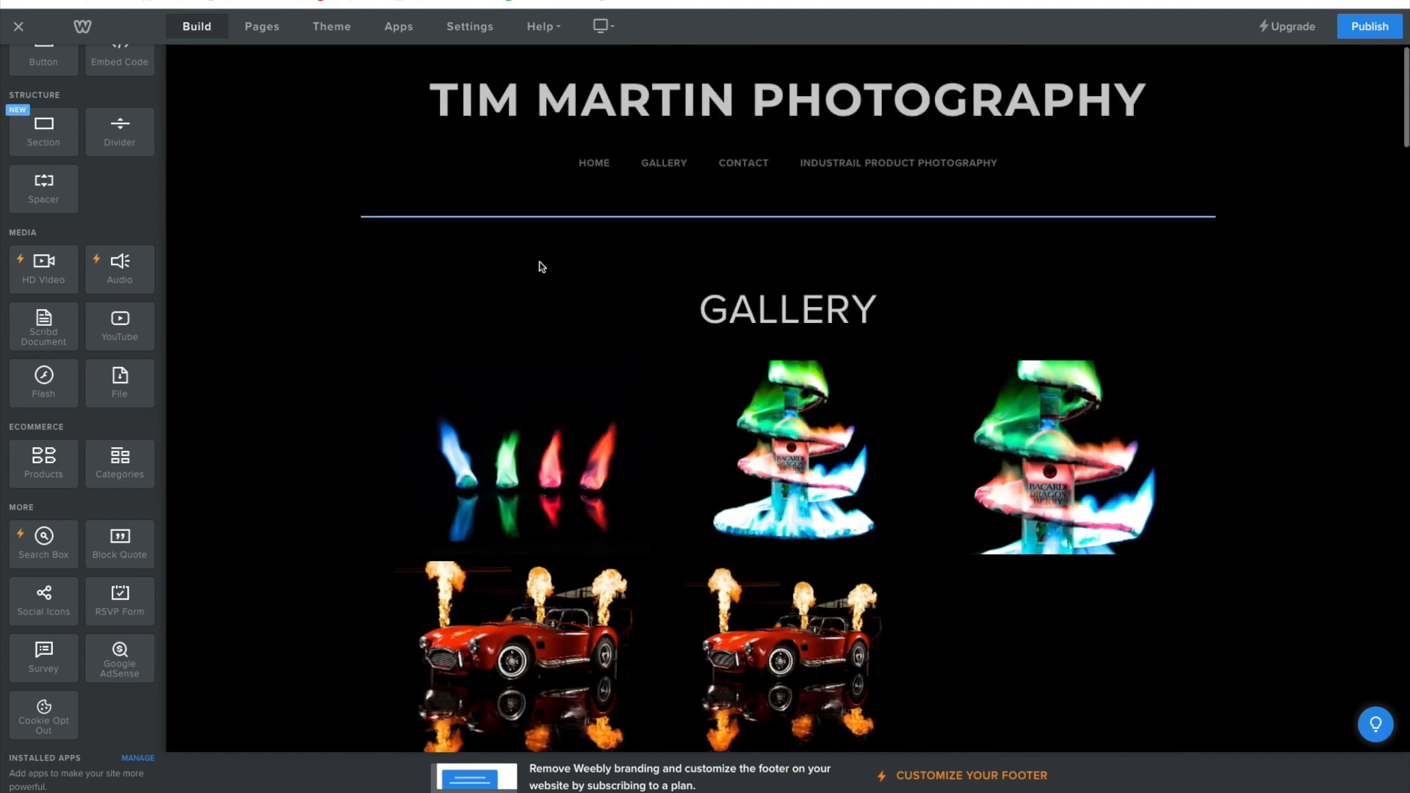
mouse_move(601, 324)
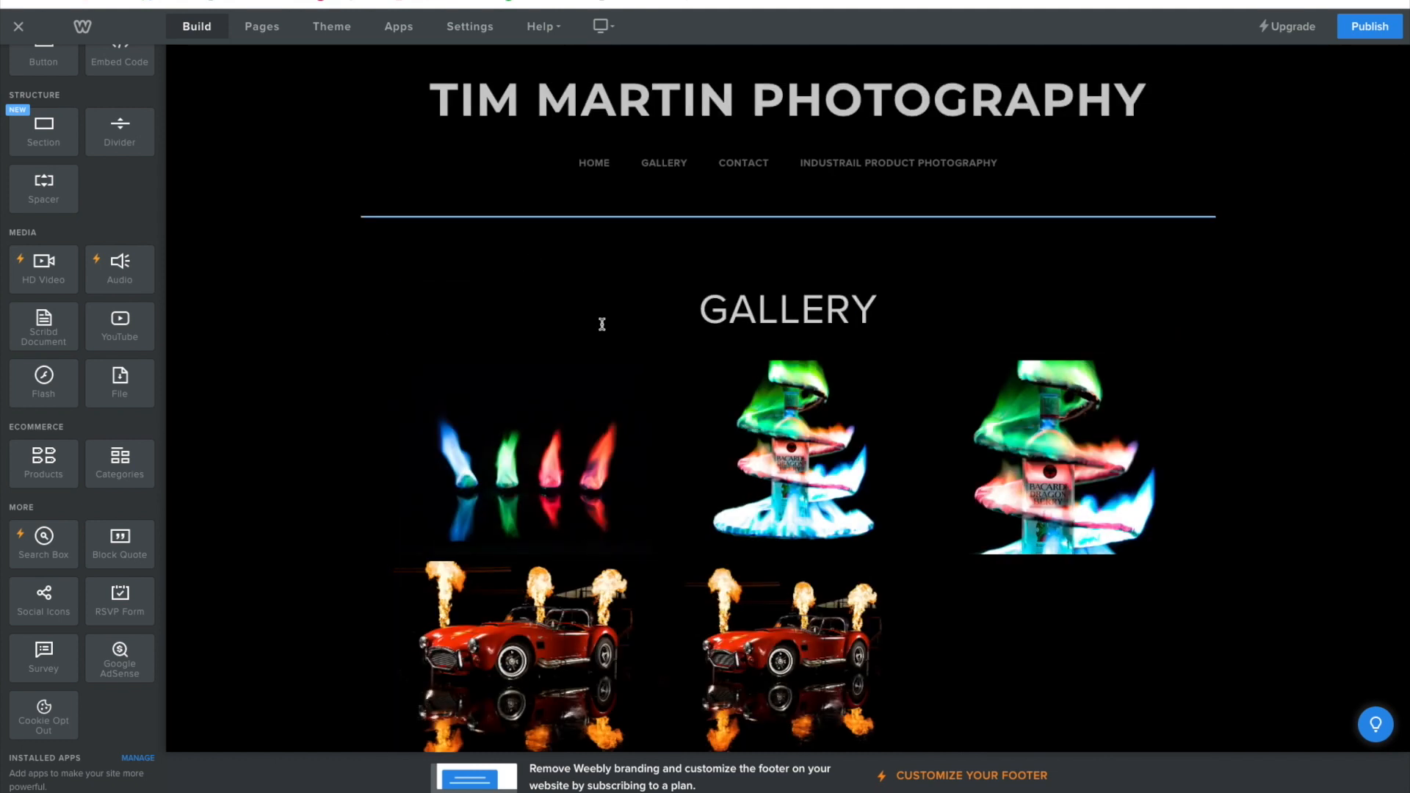